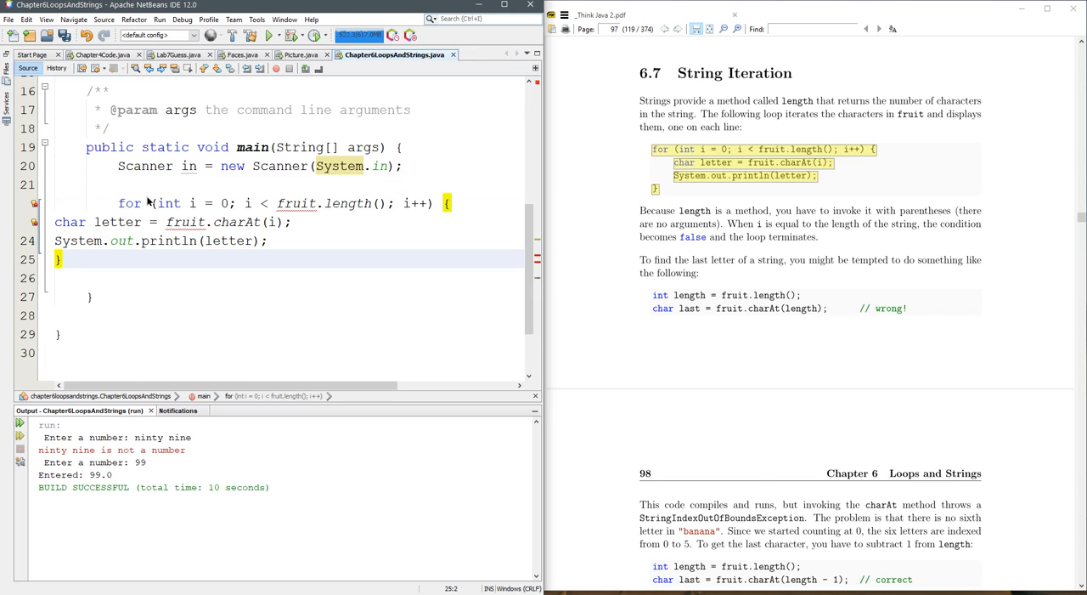
- Declare String fruit above the loop, first as "orange" then edited to "grapefruit"
click(61, 258)
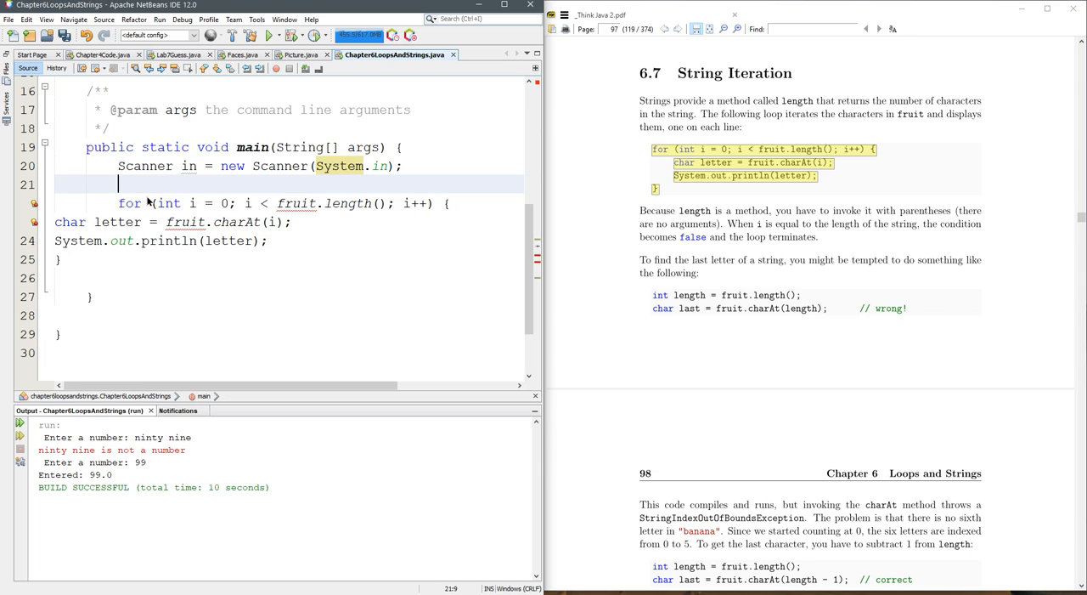
text(String fruit = ")
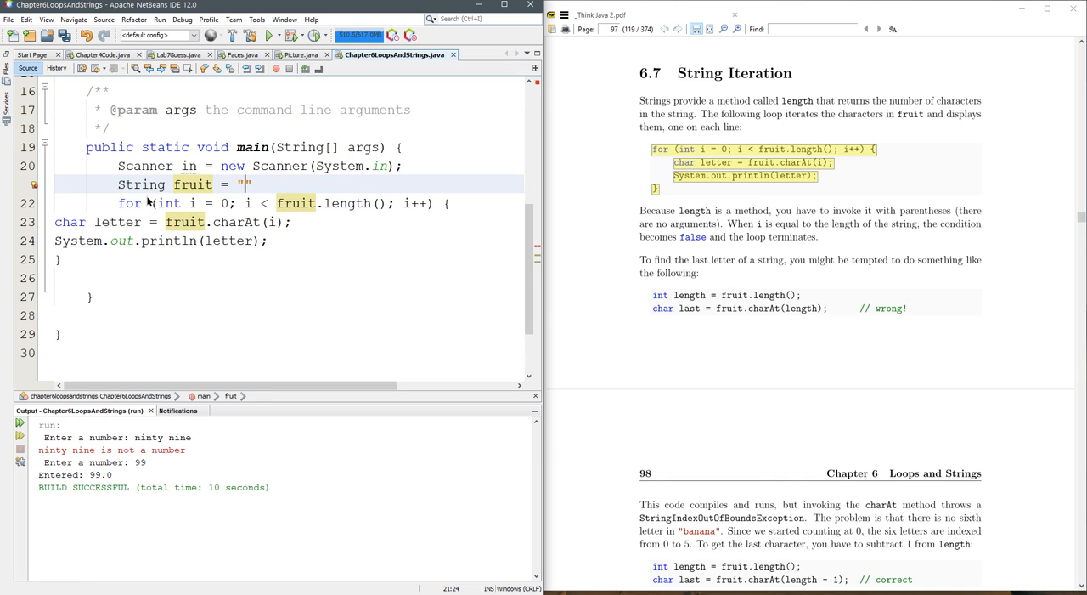
text(orange)
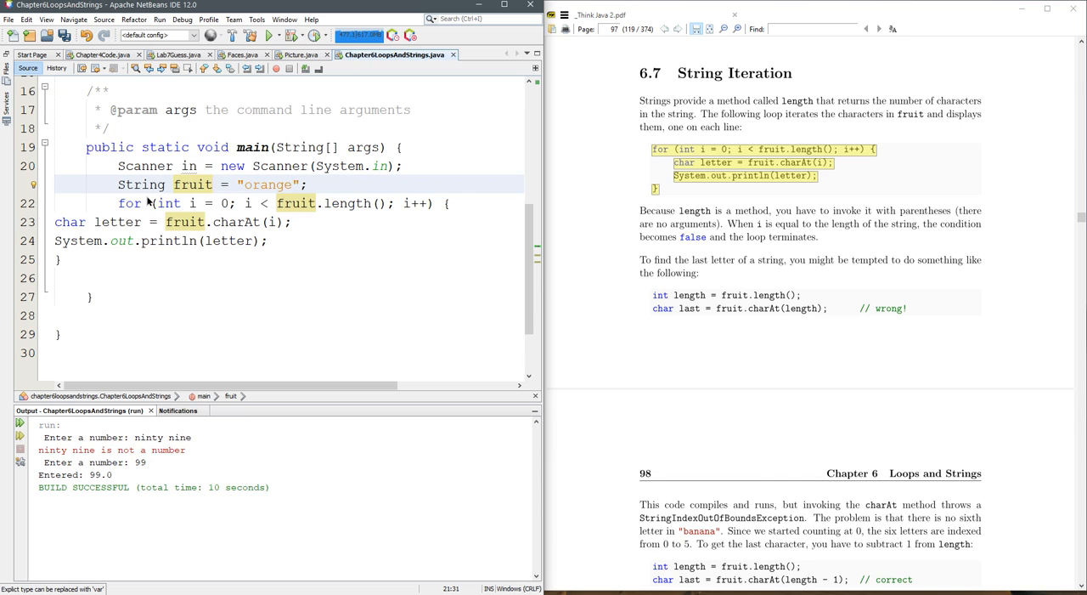
double_click(268, 184)
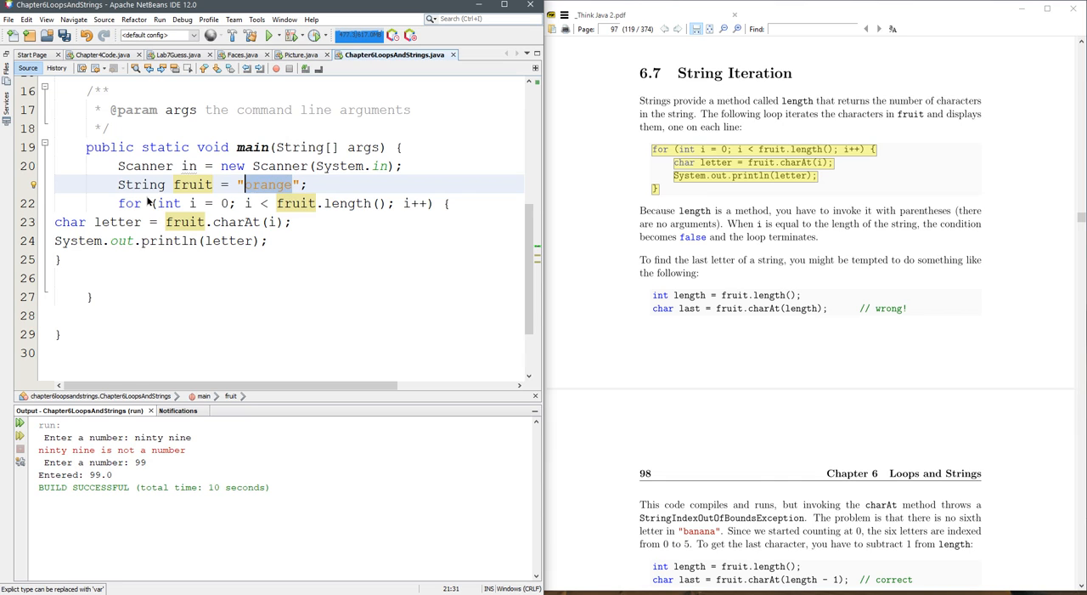
text(grape)
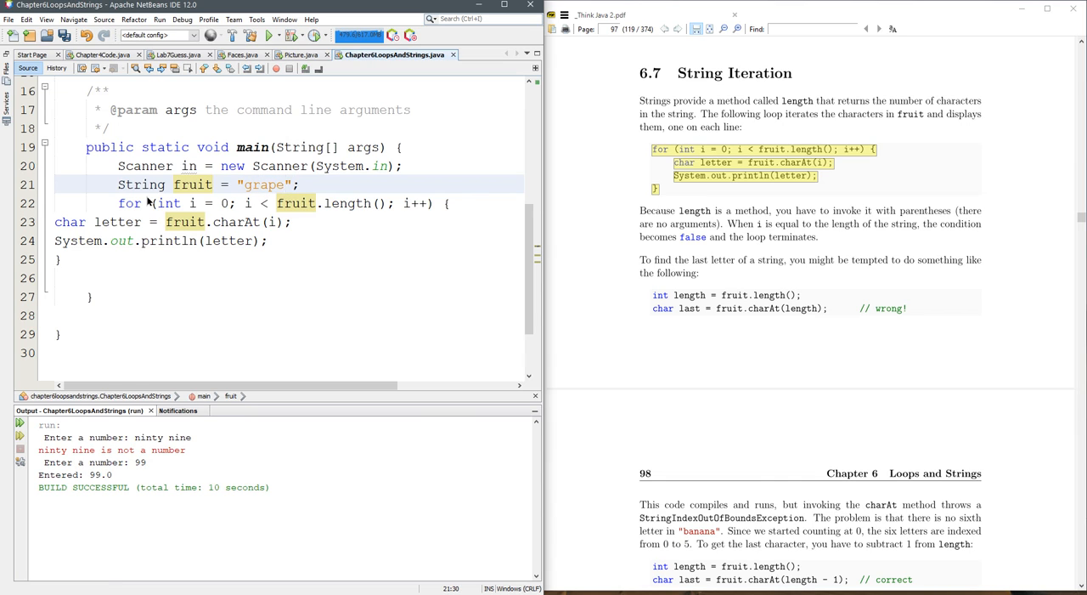
text(fruit)
click(290, 240)
text(" " + )
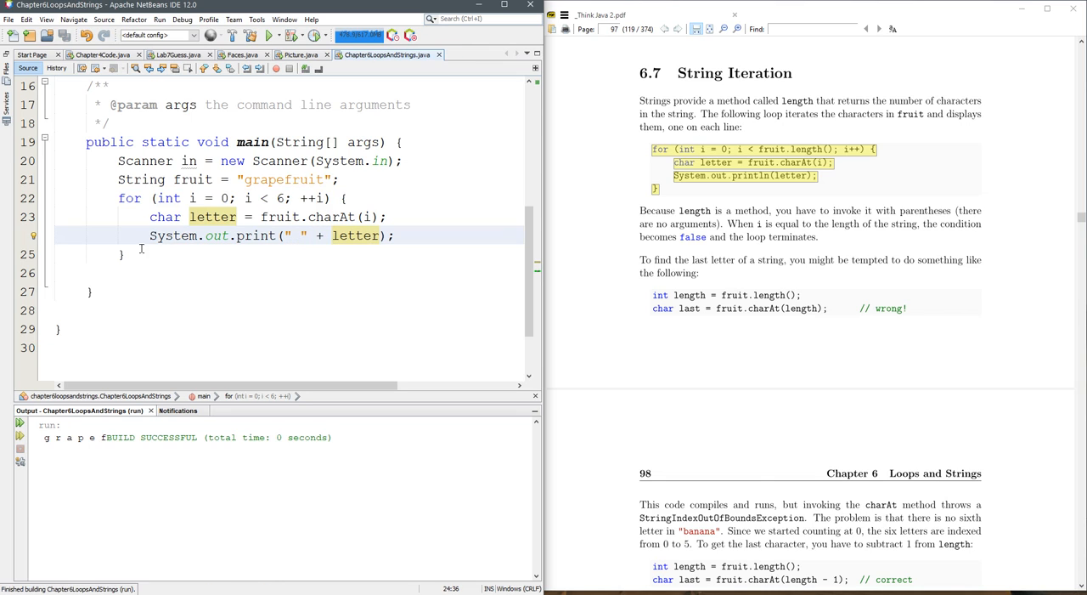
- Add System.out.println("") after the loop to end the output line
click(396, 235)
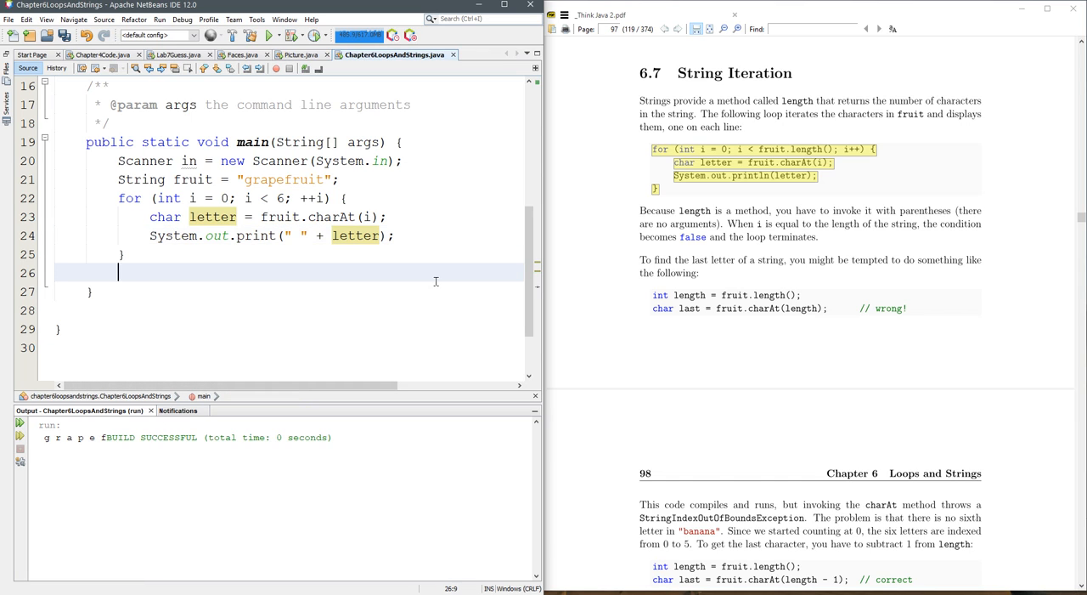
text(System.out.println("");)
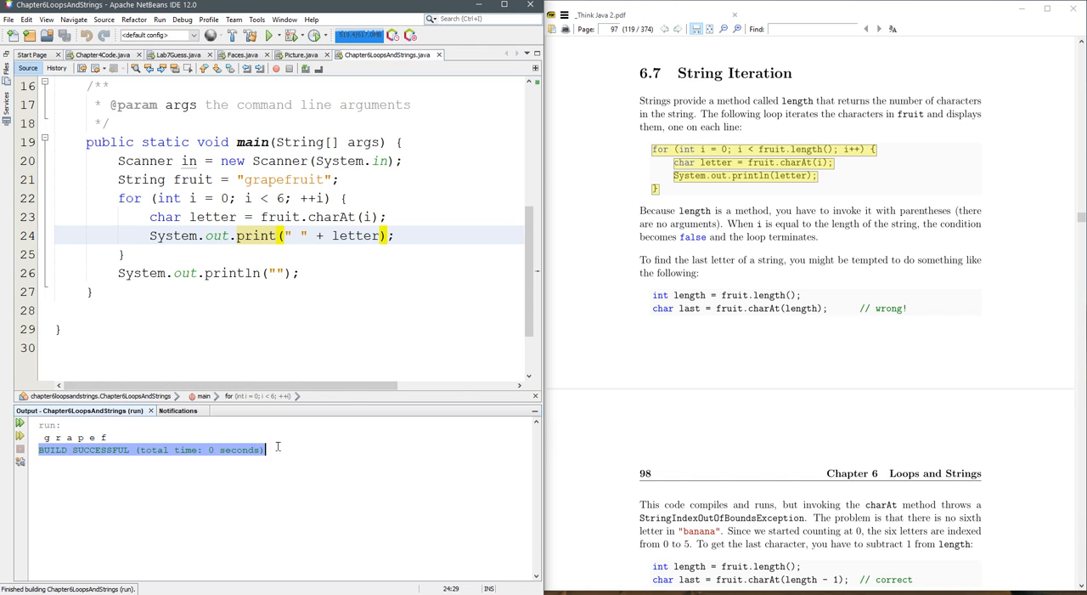
mouse_move(251, 241)
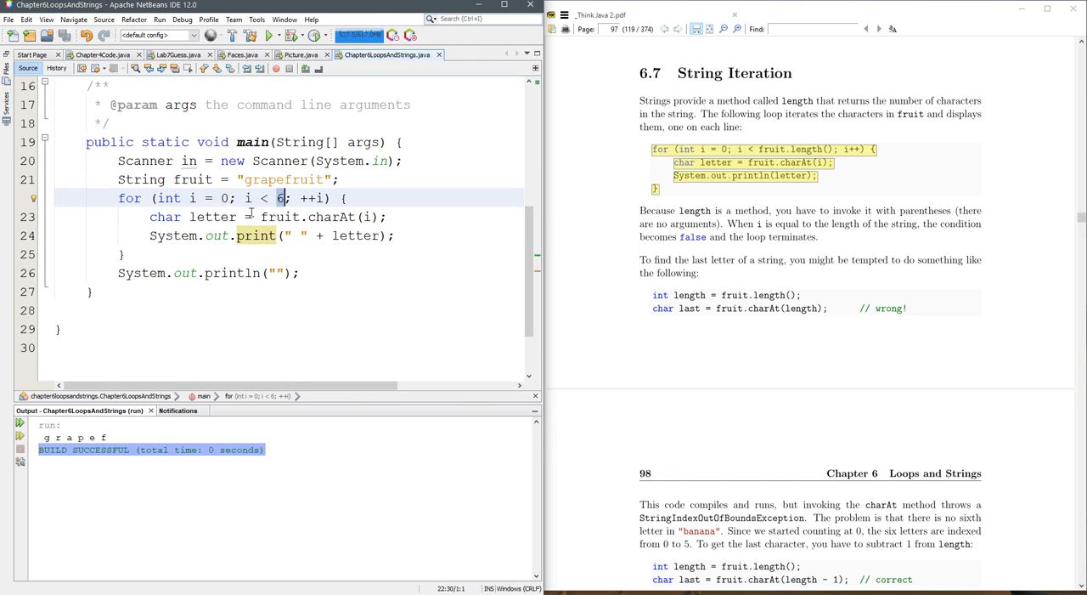
- Change the loop limit from 6 to 10, then replace 10 with fruit.length()
text(10)
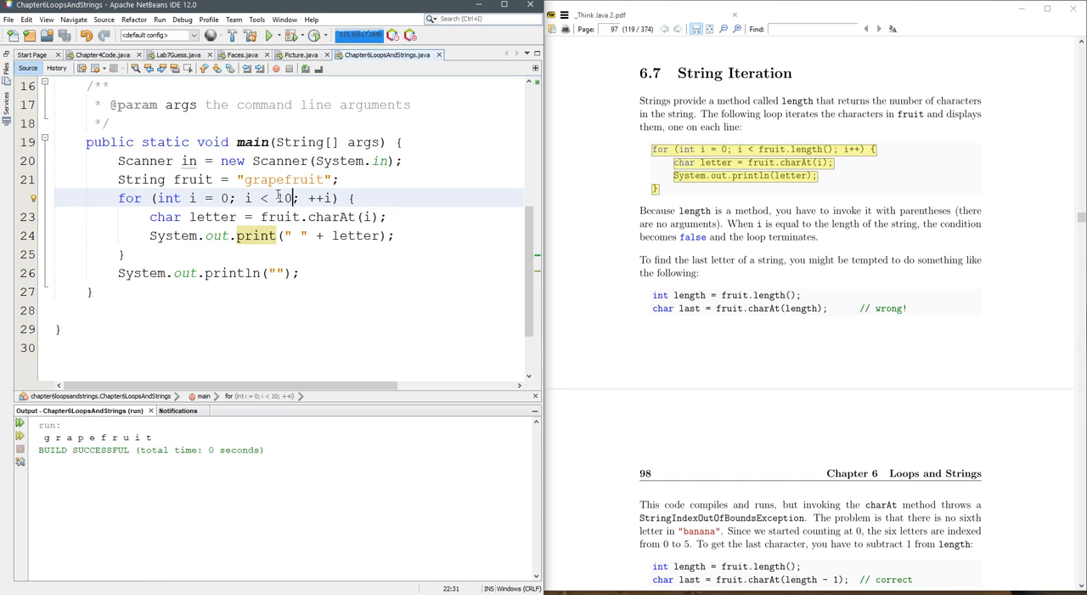
double_click(283, 197)
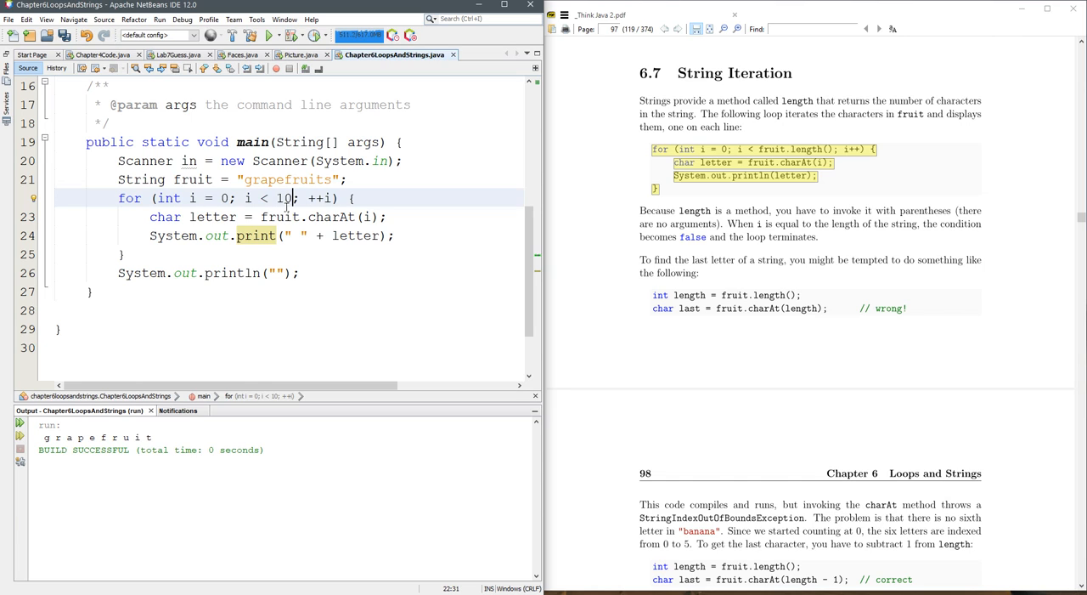
text(fruit.length()
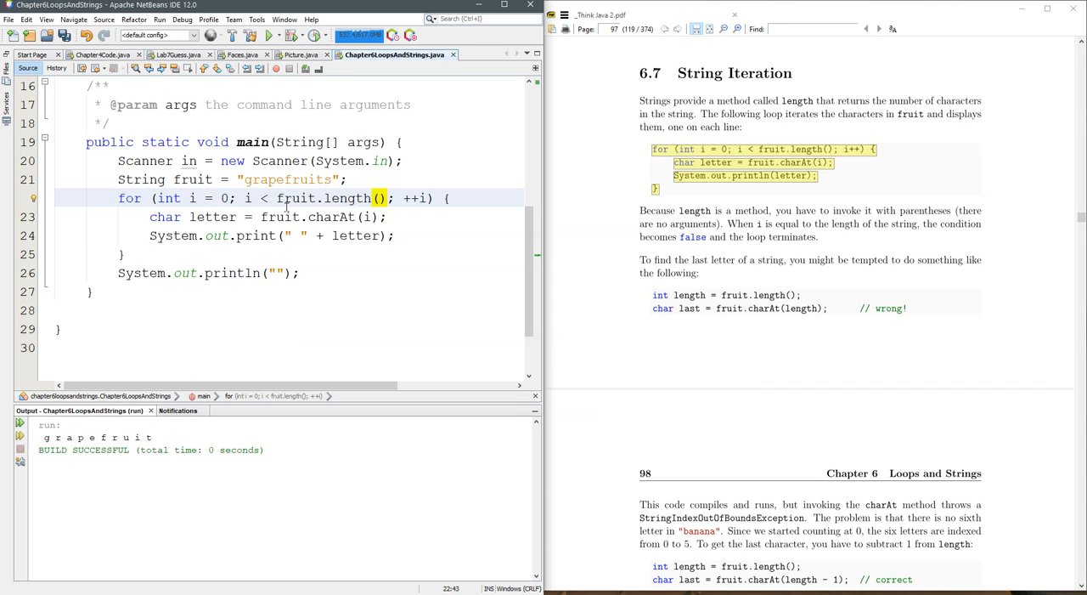
- Run, edit fruit to "grape orange fruits", and scroll the PDF to the reverse-string example
click(269, 34)
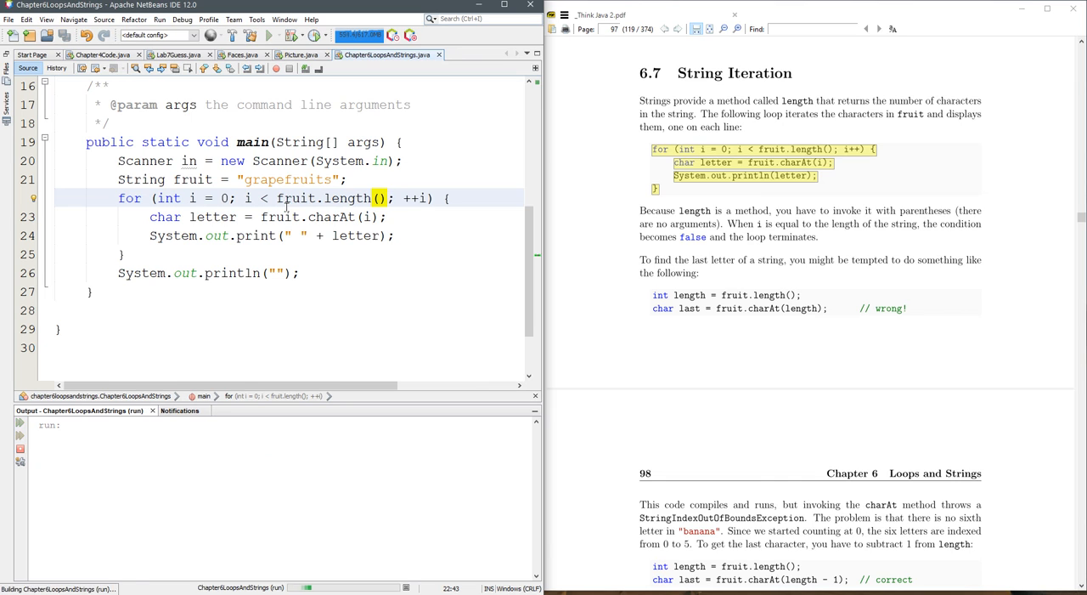
click(268, 34)
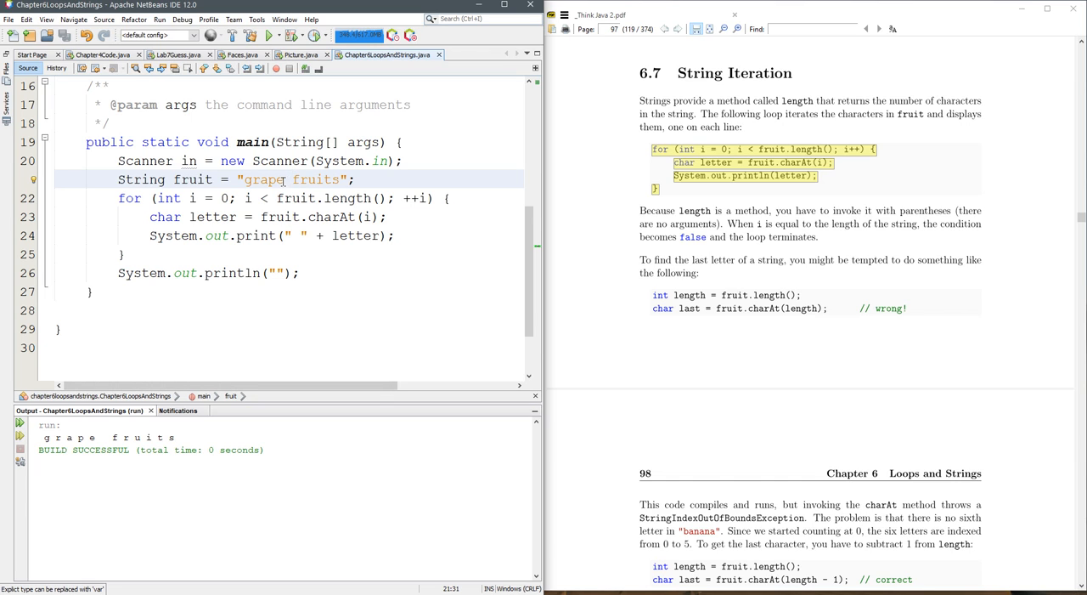
text(orange)
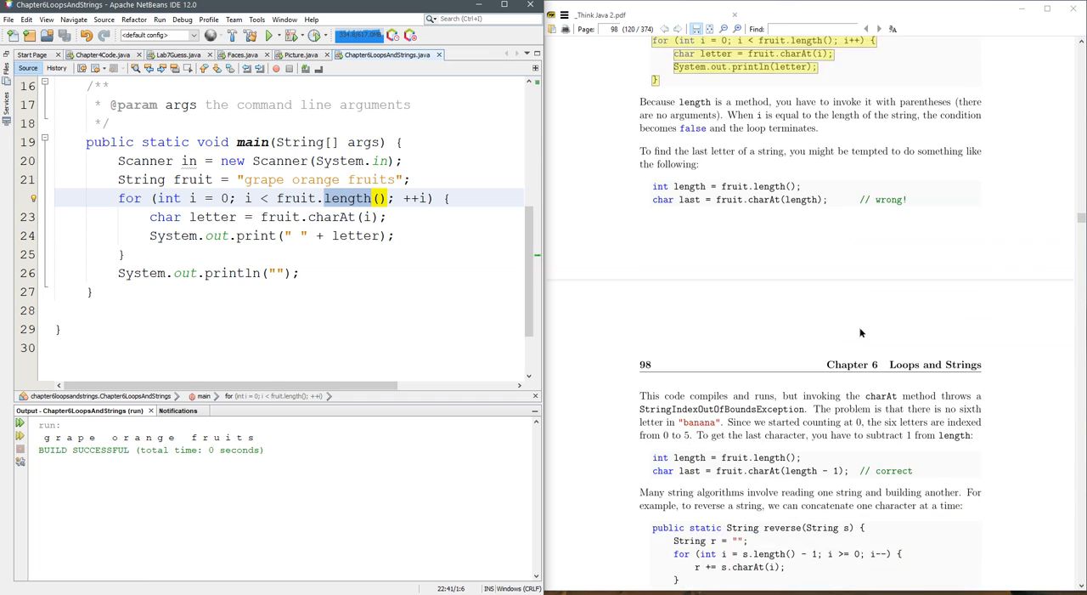
scroll(down, 3)
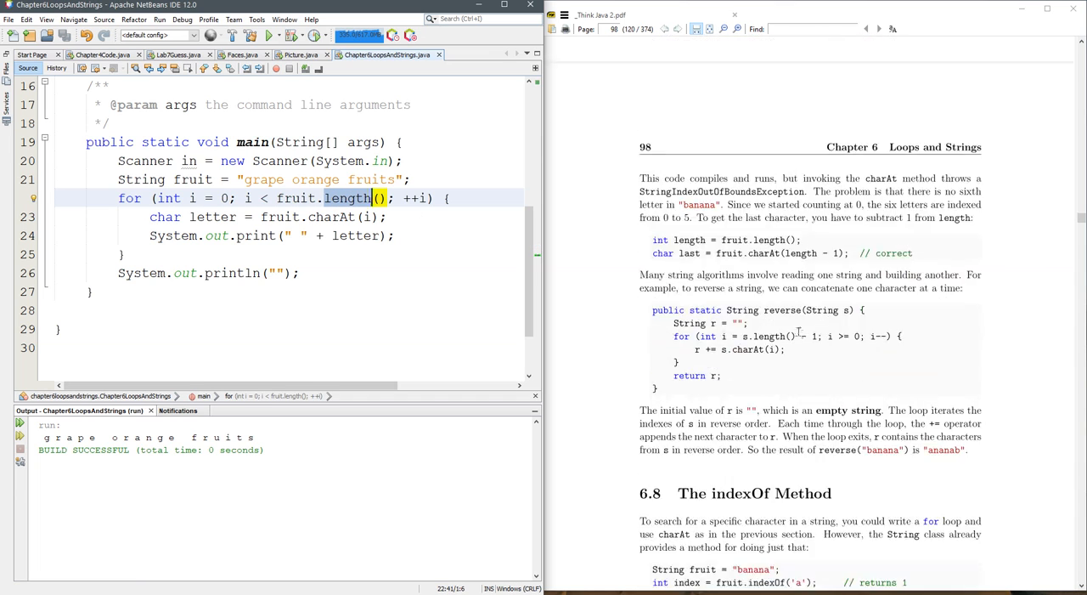
scroll(down, 3)
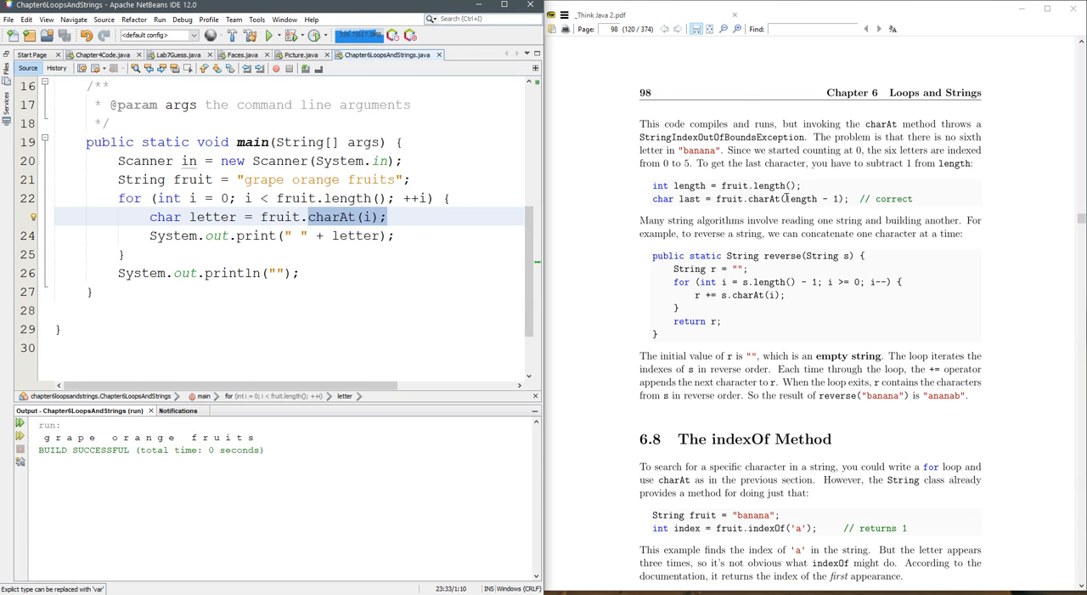
- Use charAt(length - i), see the StringIndexOutOfBoundsException, and select the fruit literal to shorten it
double_click(795, 197)
text(length - )
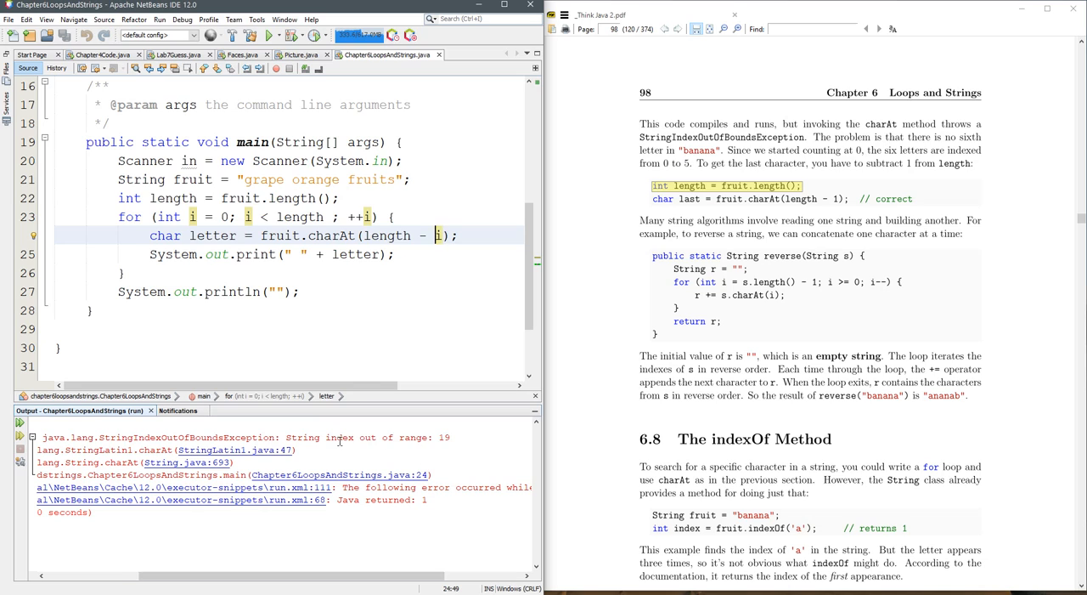
drag(338, 435, 452, 435)
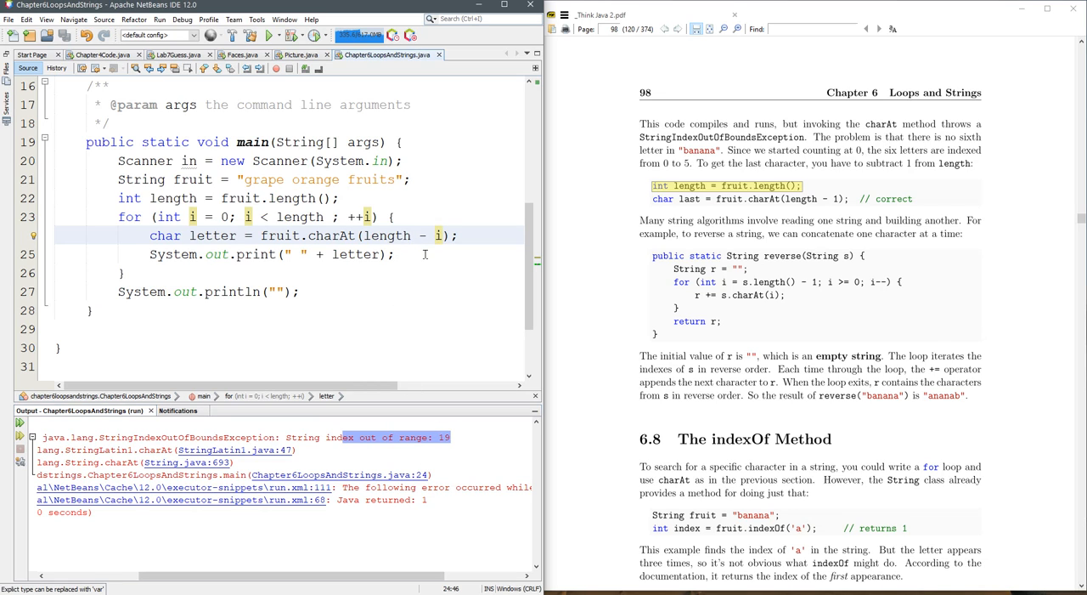
double_click(389, 234)
text(//)
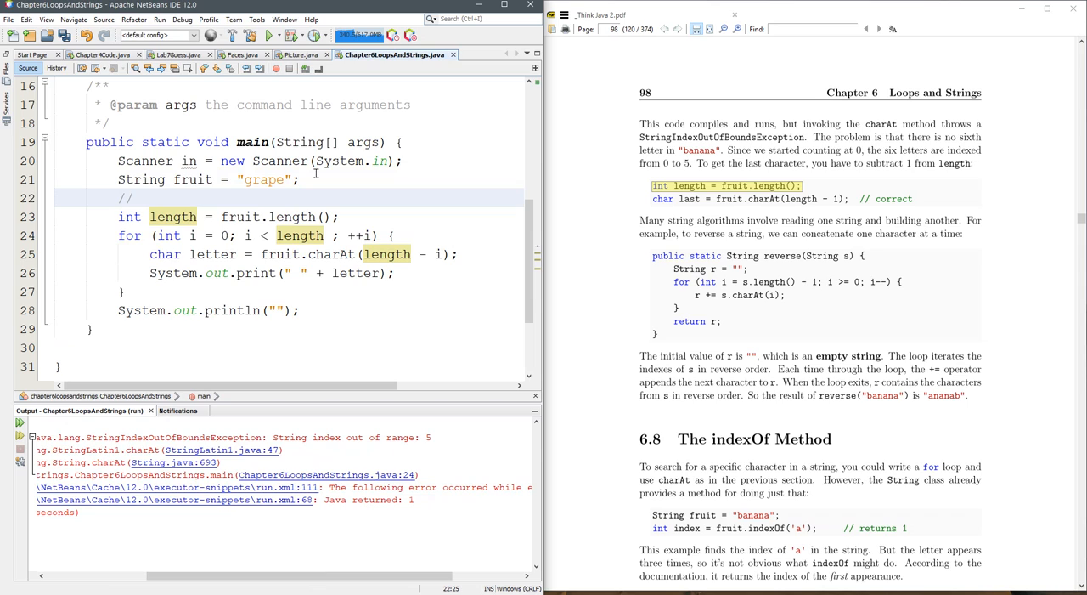
- Add a // 01234 comment numbering grape's character positions, then target the charAt index
text(012345)
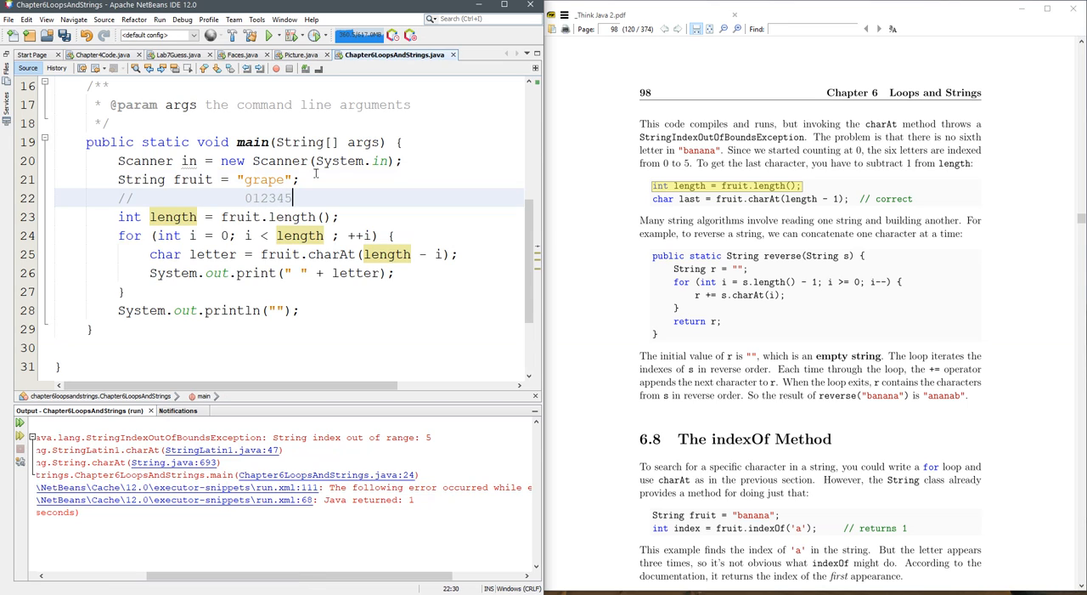
key(Backspace)
text(-1)
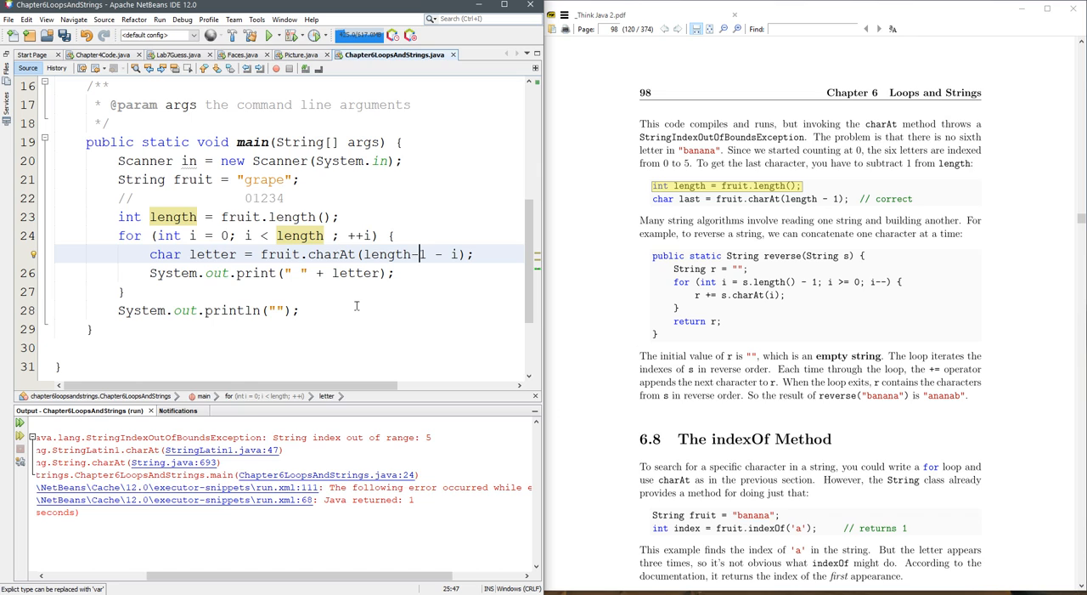
click(269, 34)
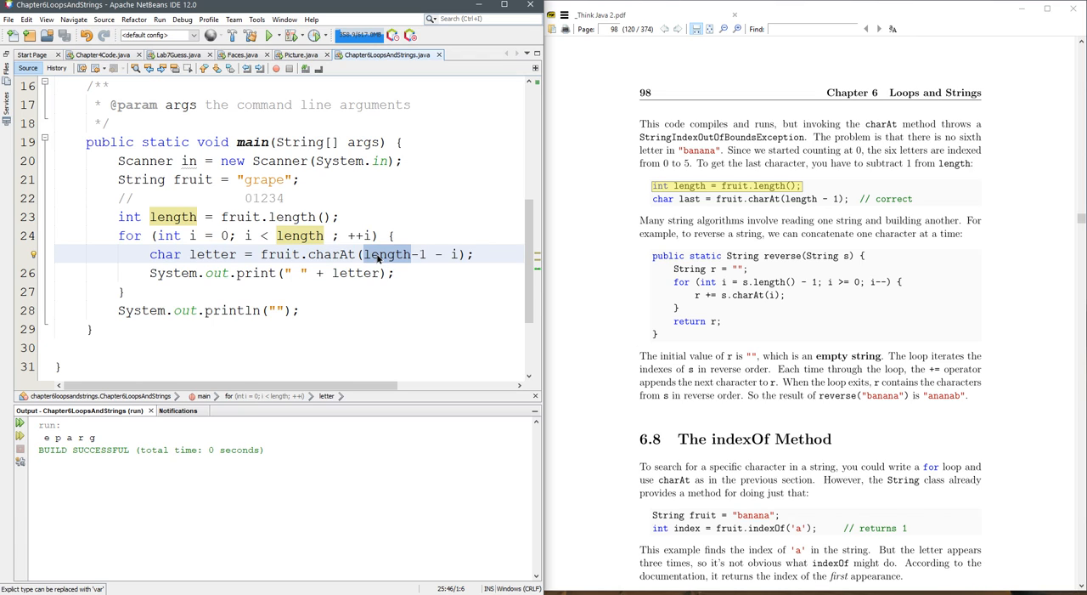
- Try charAt(length) and charAt(length-1) with runs, then restore charAt(length-1-i)
double_click(388, 255)
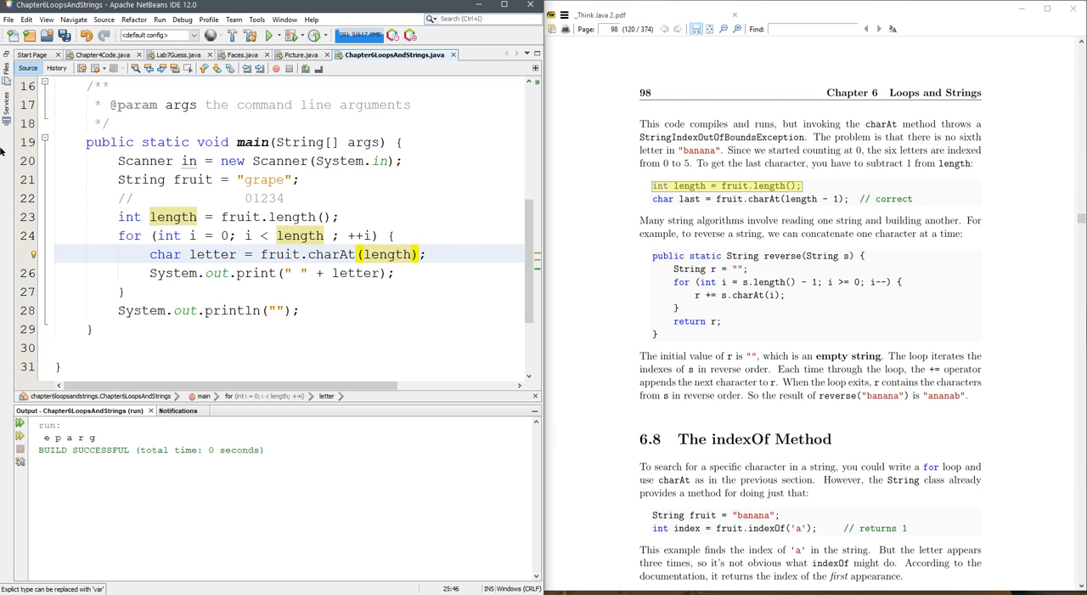
click(269, 34)
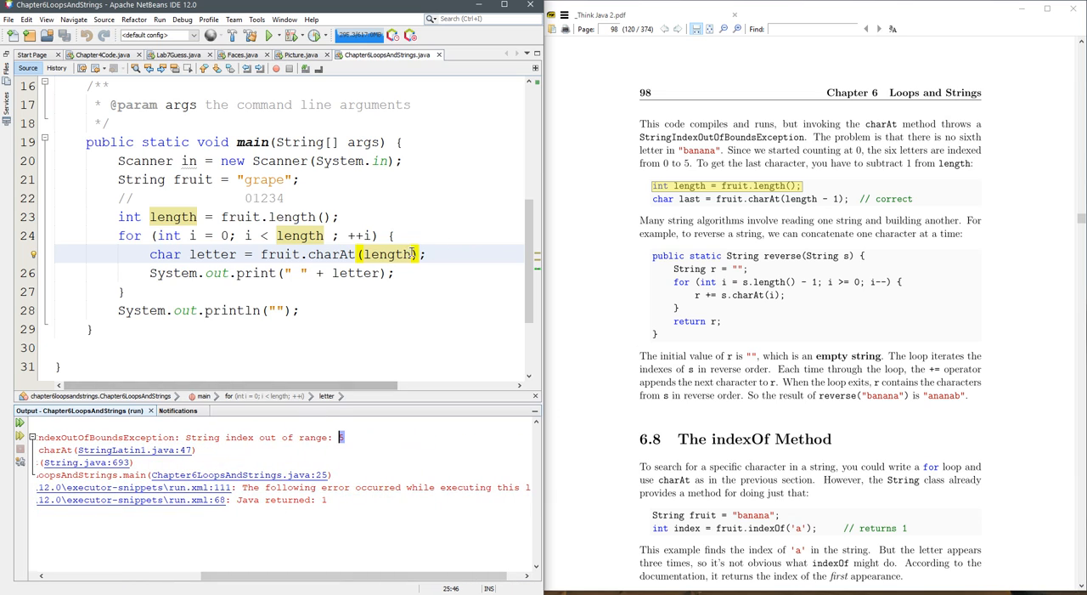
text(-1)
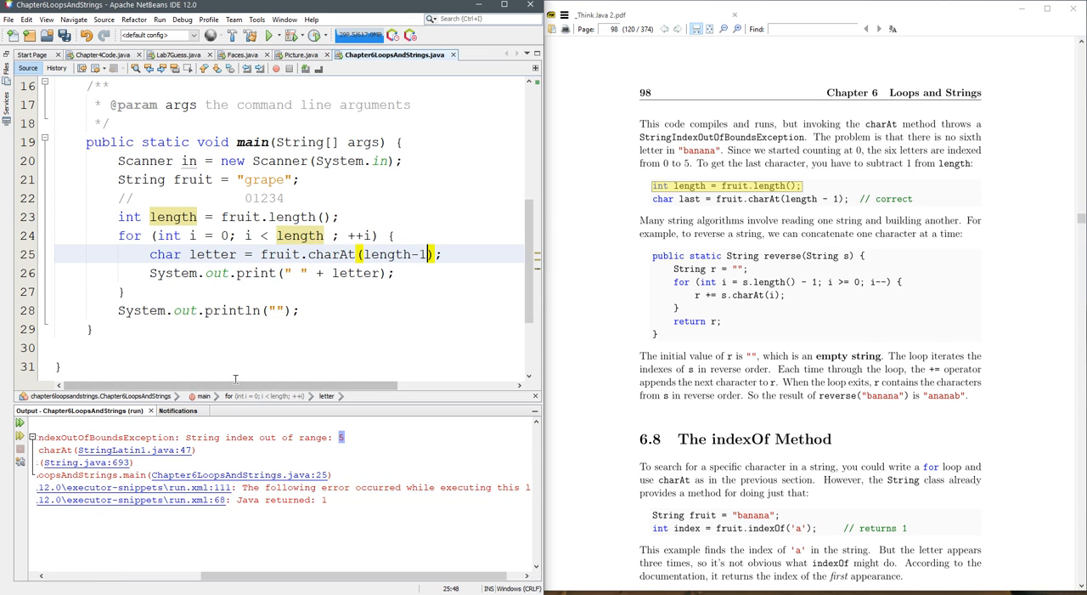
click(269, 34)
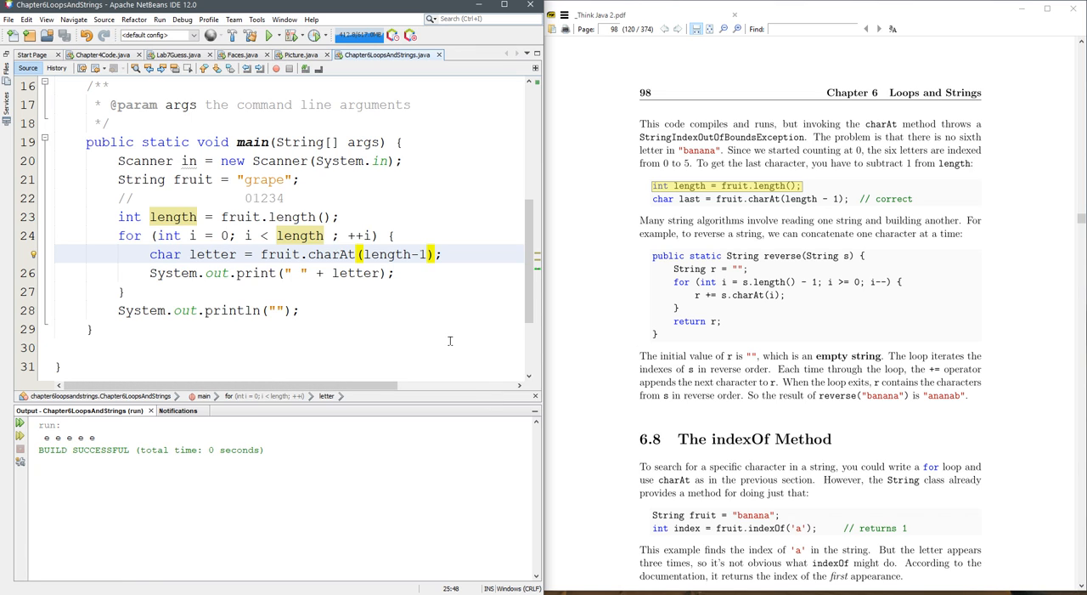
text(-i)
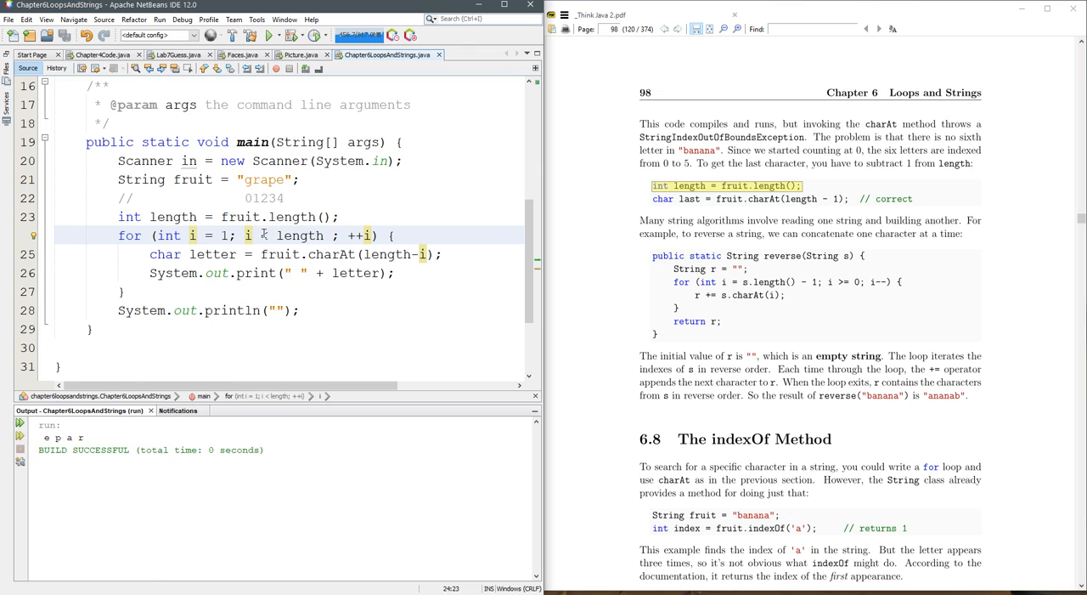
- Change the loop condition to i <= length with i starting at 1
text(=)
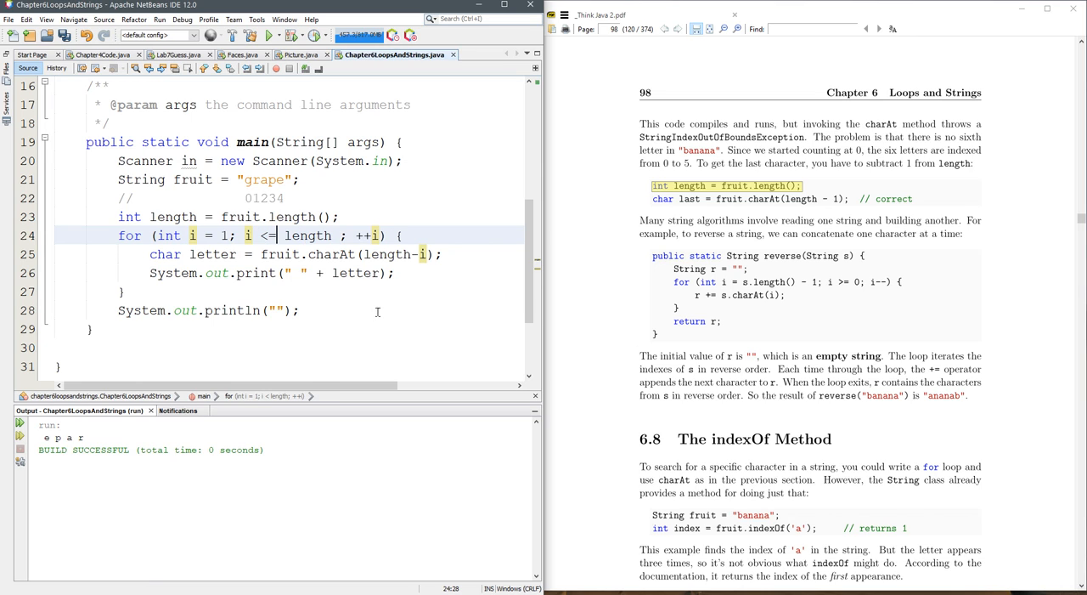